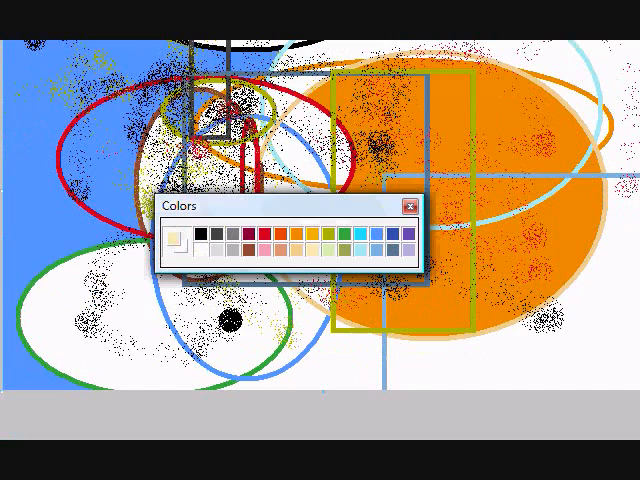
- Pick a cream colour and brush a thick looping stroke over the left side of the canvas
left_click(412, 204)
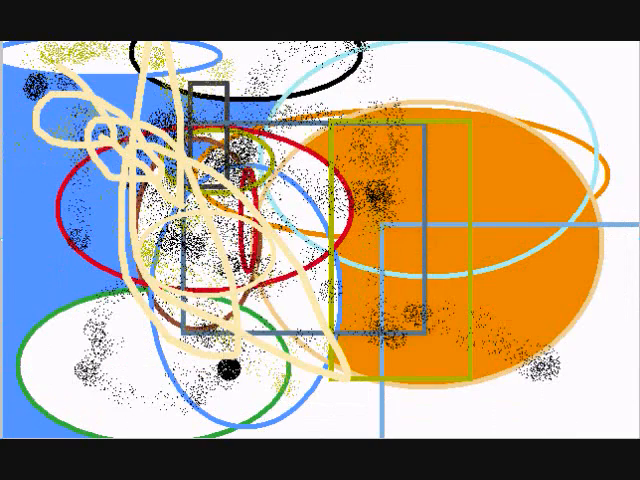
left_click_drag(355, 160, 425, 215)
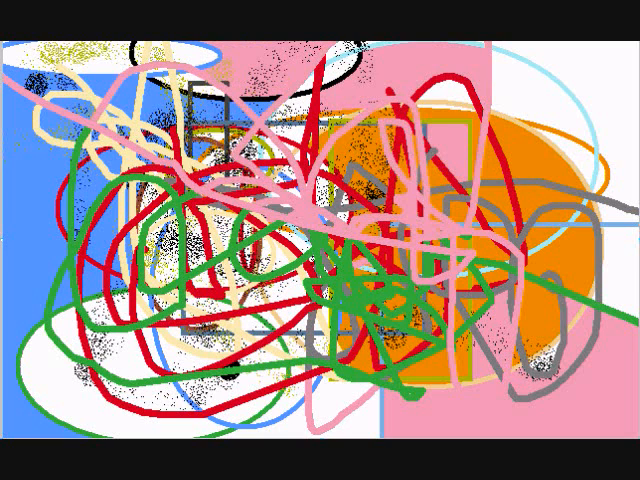
- Add a thick scribble stroke near the centre of the tangled red, green, pink and grey canvas
left_click(540, 330)
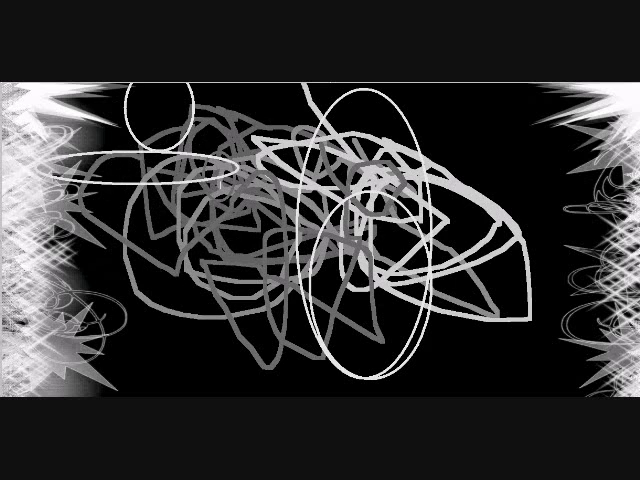
- Brush a pale grey diagonal stroke across the upper-left scribbles on the black canvas
left_click_drag(95, 145, 285, 210)
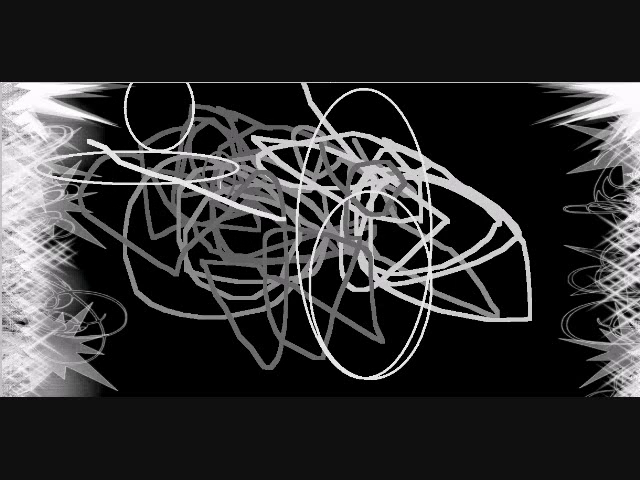